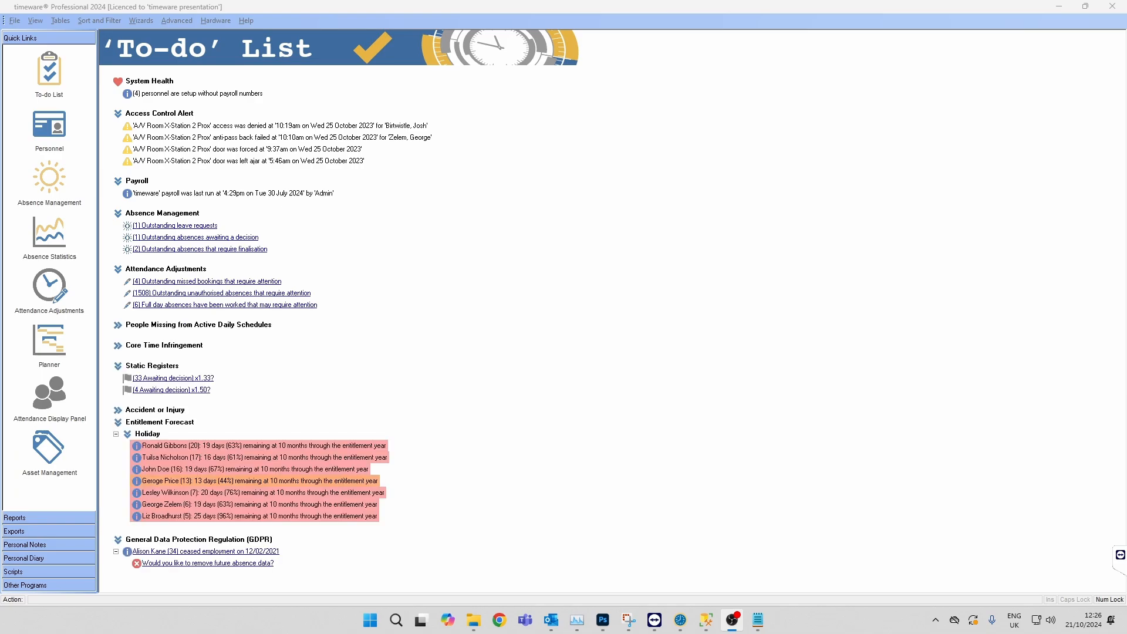
- Open the four x1.50 overtime records awaiting decision from the To-do List's Static Registers
click(173, 378)
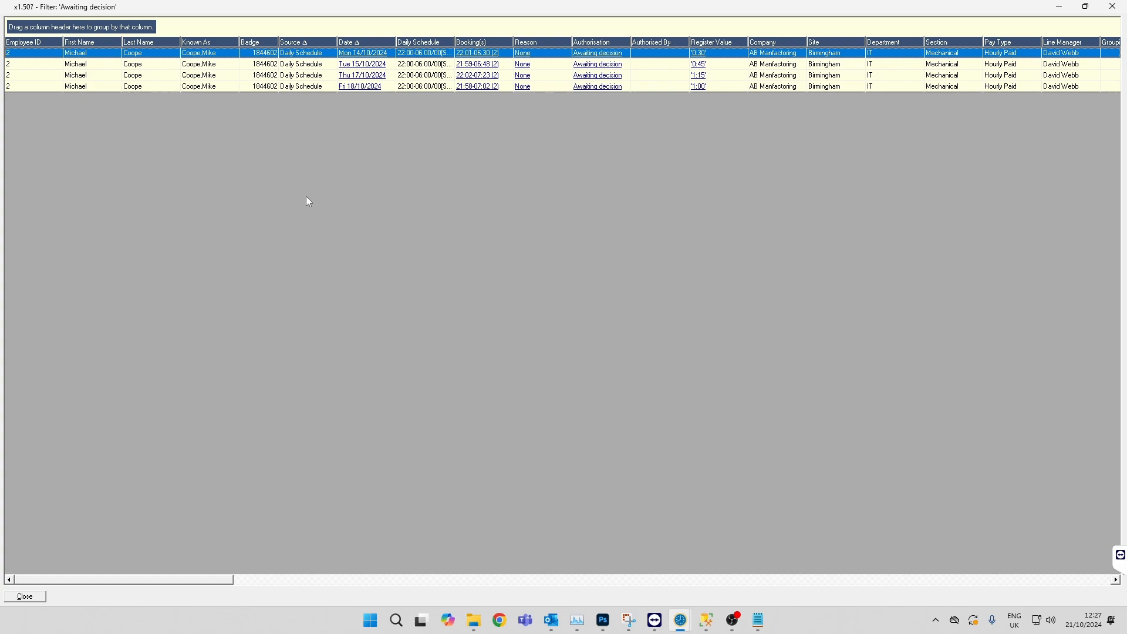
mouse_move(301, 87)
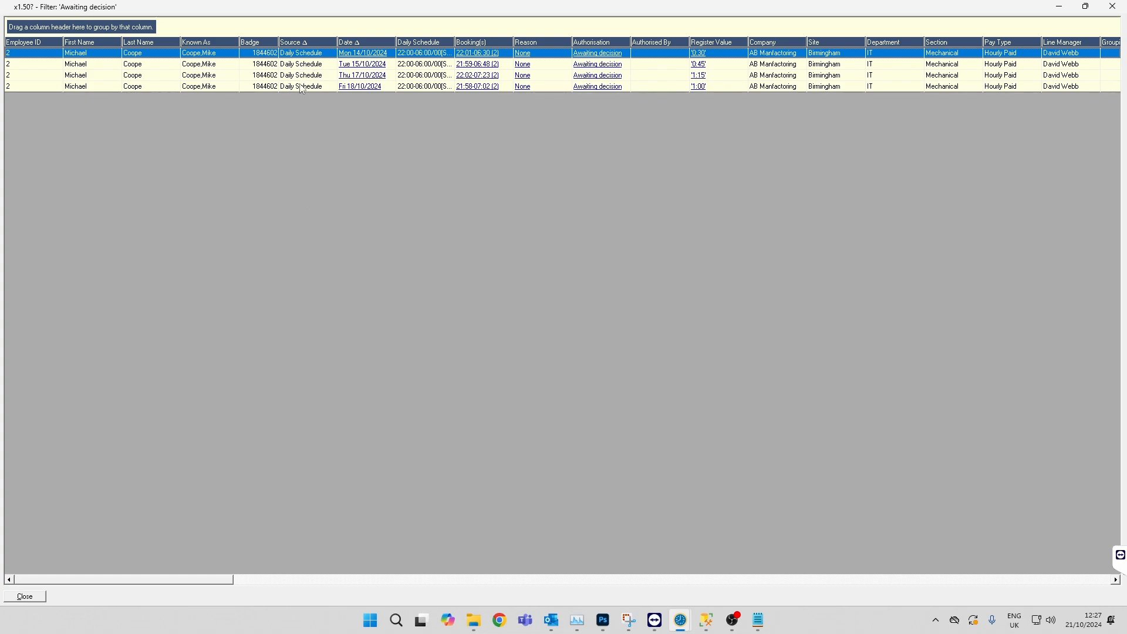
mouse_move(307, 74)
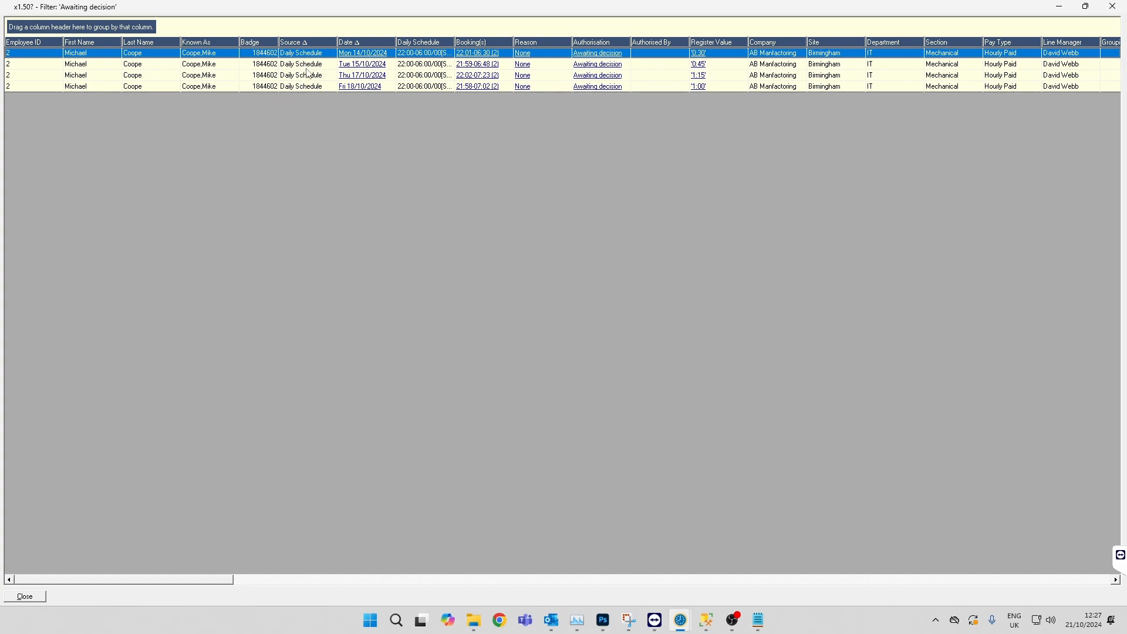
mouse_move(289, 100)
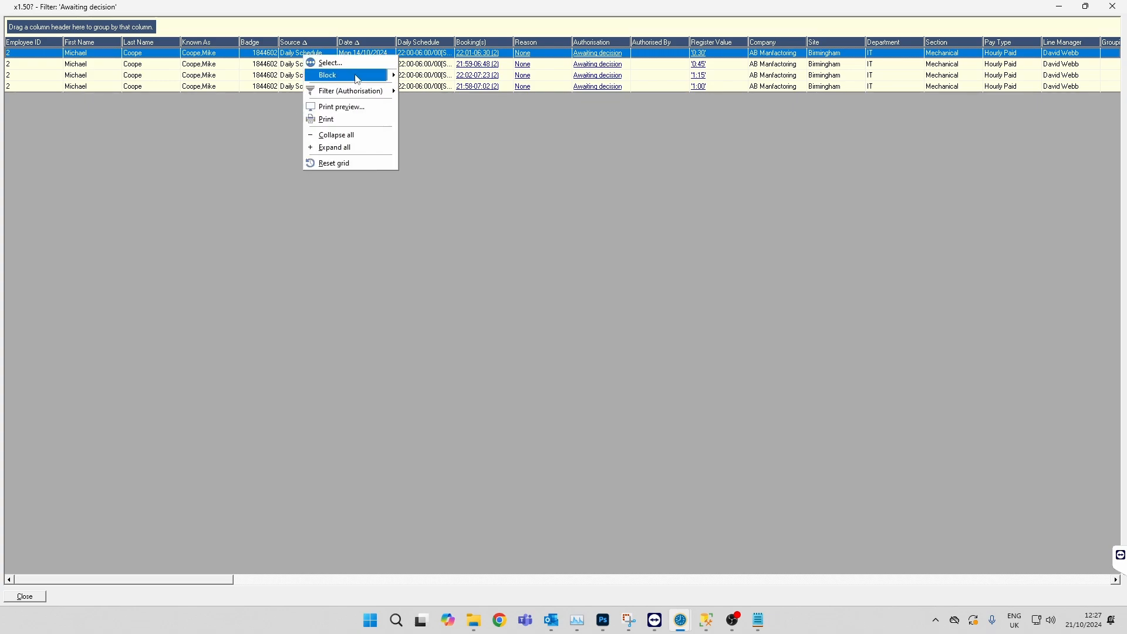
mouse_move(432, 86)
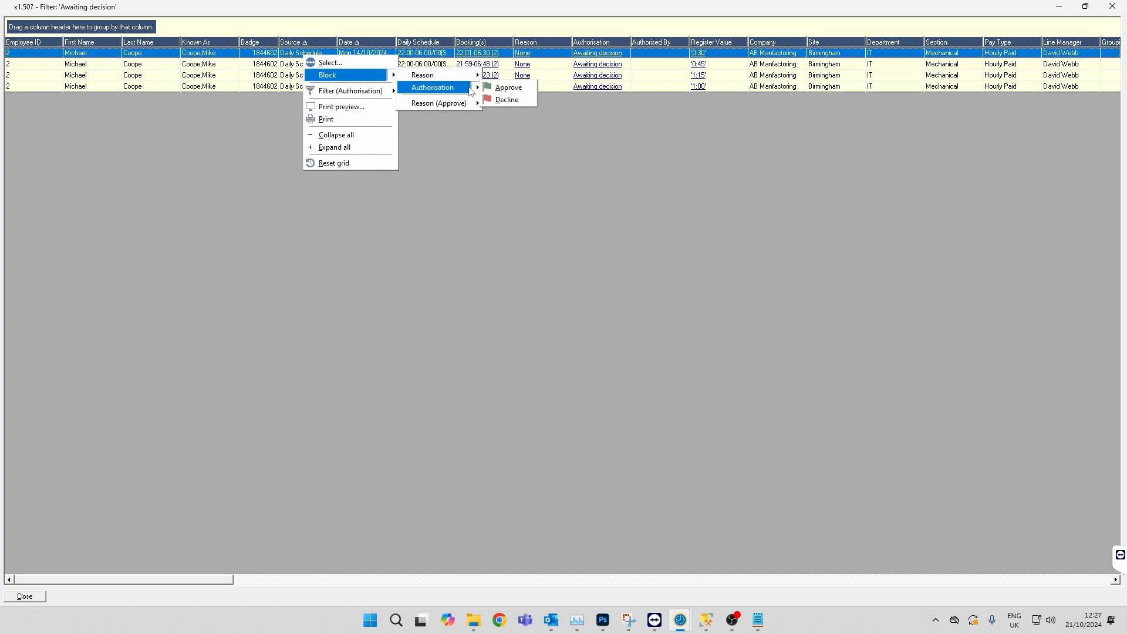
- Approve Monday 14/10/2024's x1.50 overtime through Block > Authorisation > Approve
click(509, 86)
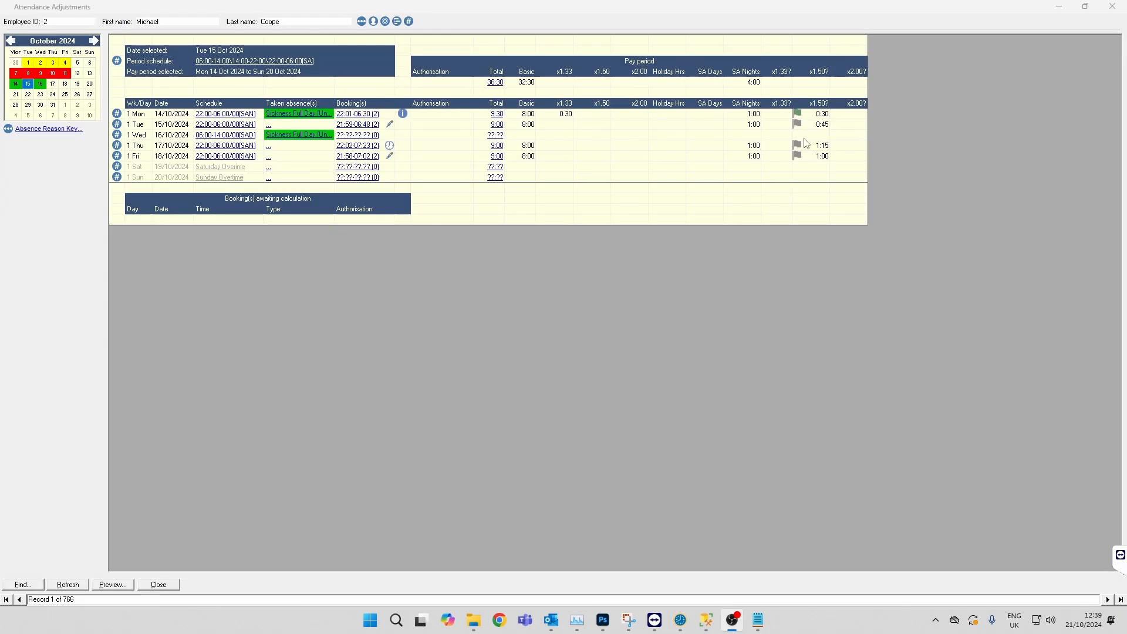
mouse_move(804, 121)
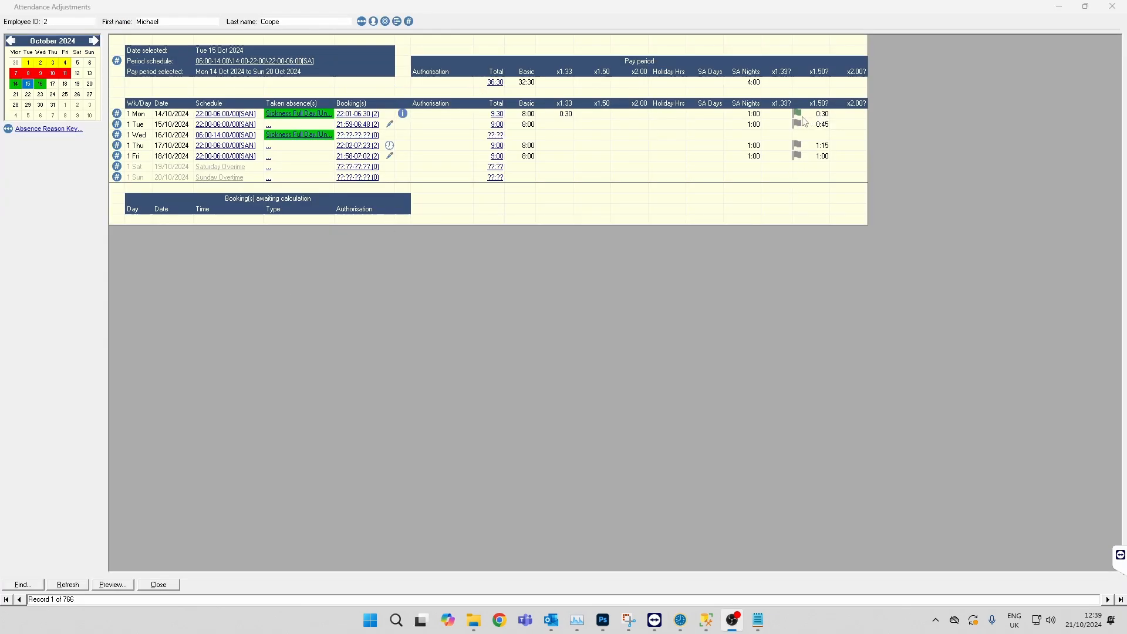
mouse_move(805, 121)
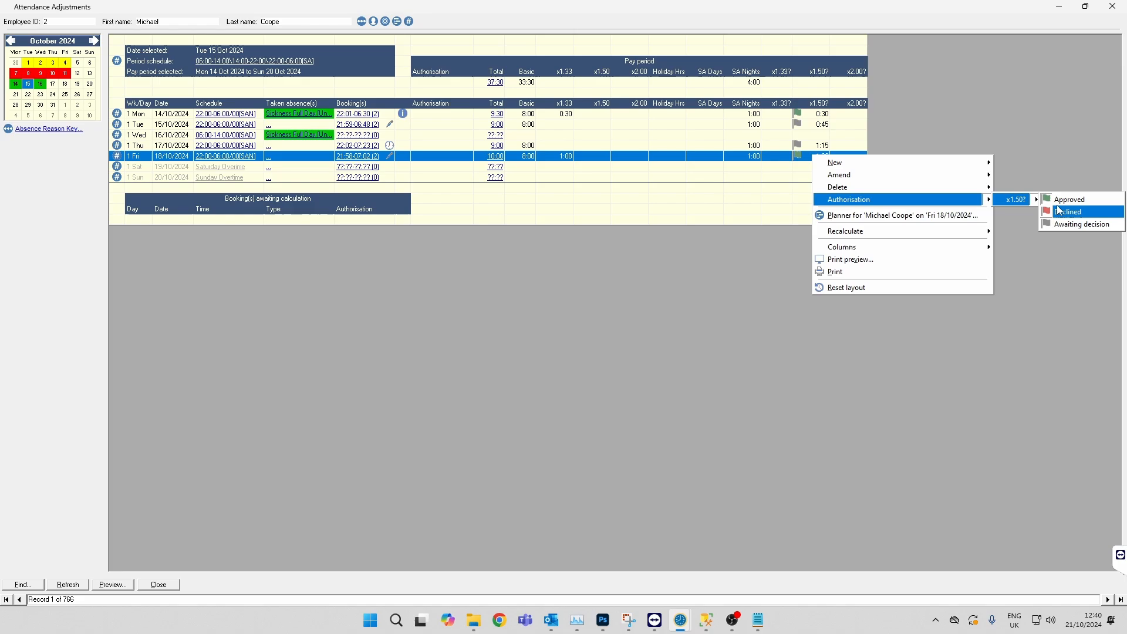
- Decline Friday 18/10's one hour of x1.50 overtime under Authorisation > x1.50?
click(1070, 211)
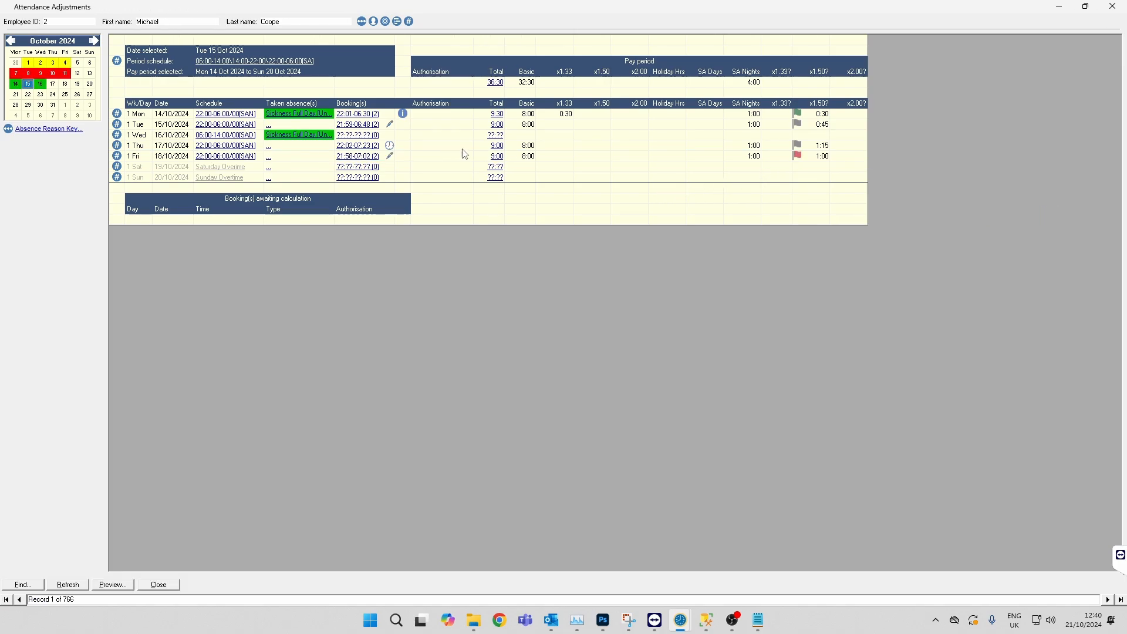
mouse_move(507, 157)
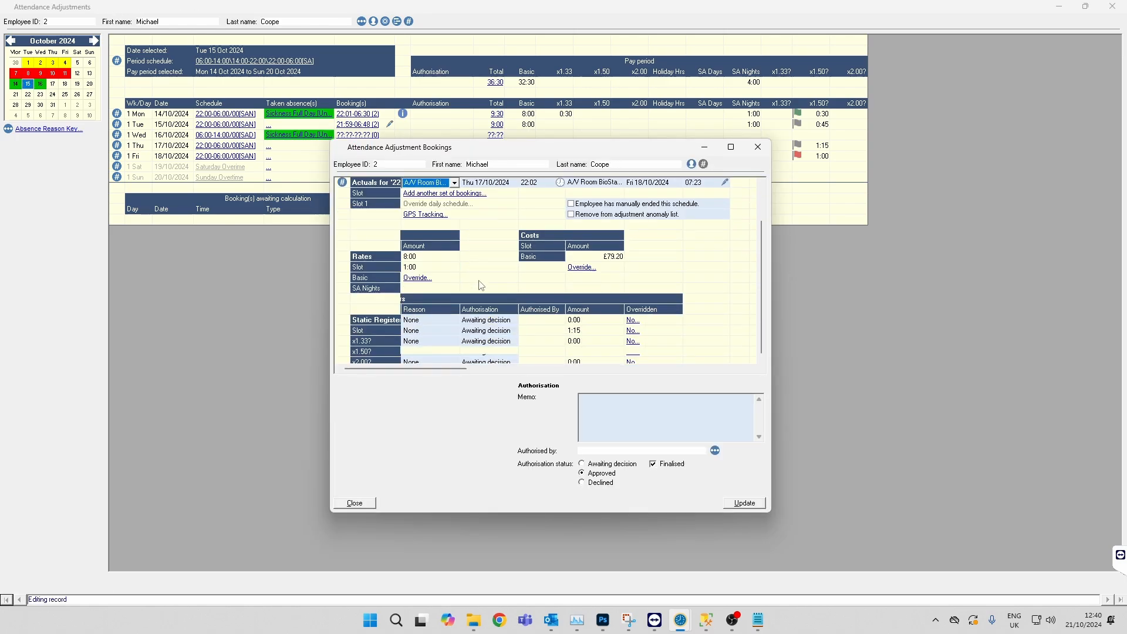
- Override Thursday 17/10's x1.50 amount from 1:15 to 1:00 and update the booking
click(631, 330)
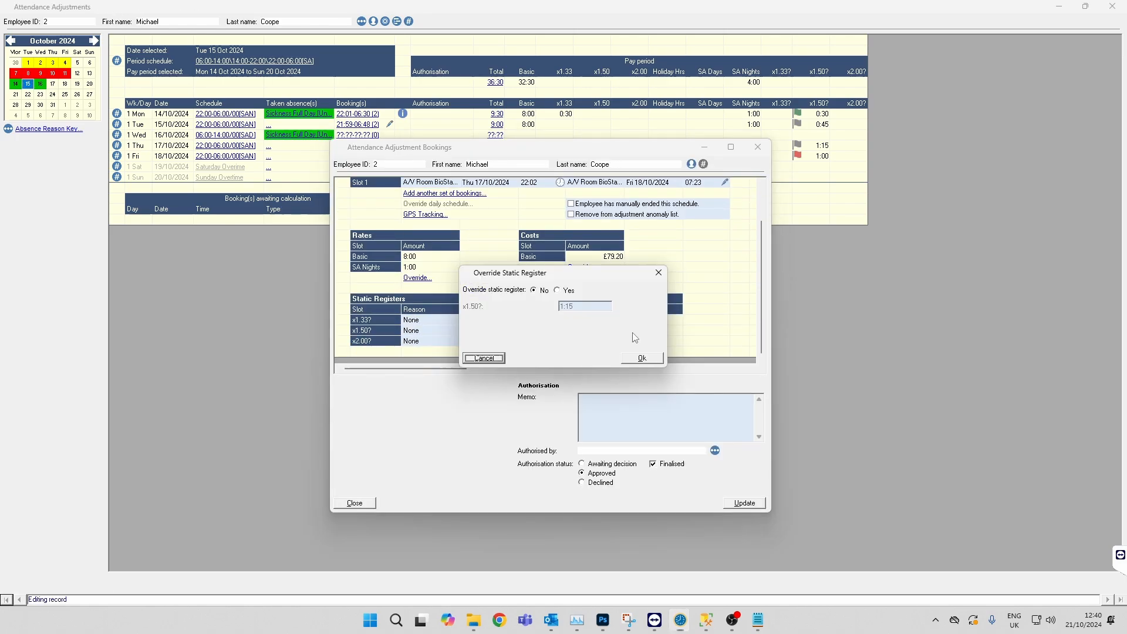
click(556, 290)
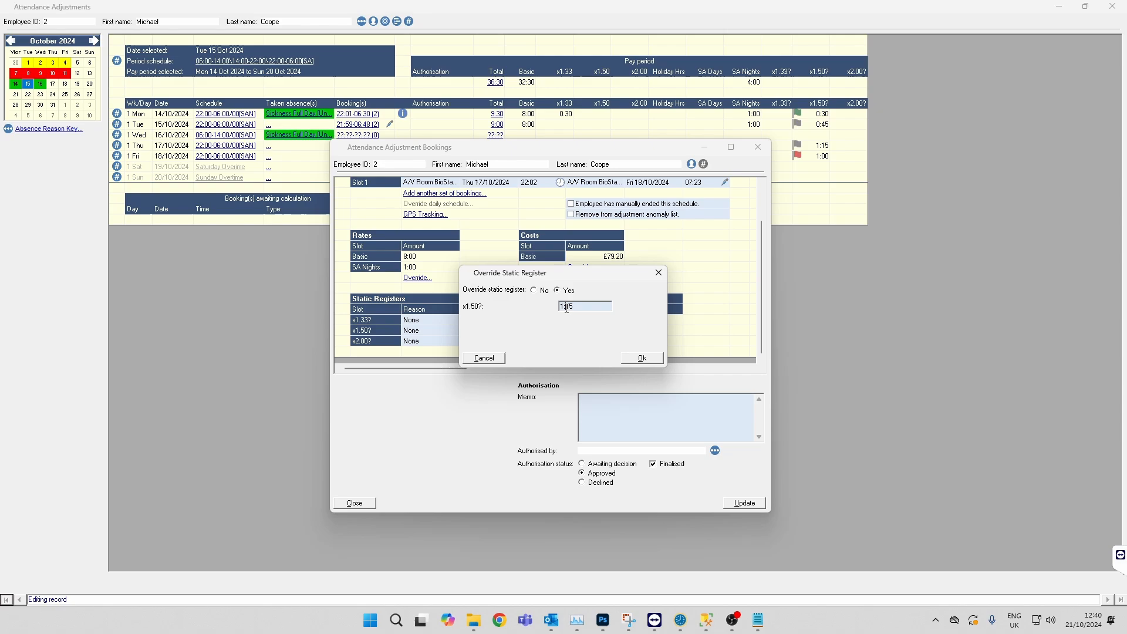
text(1:00)
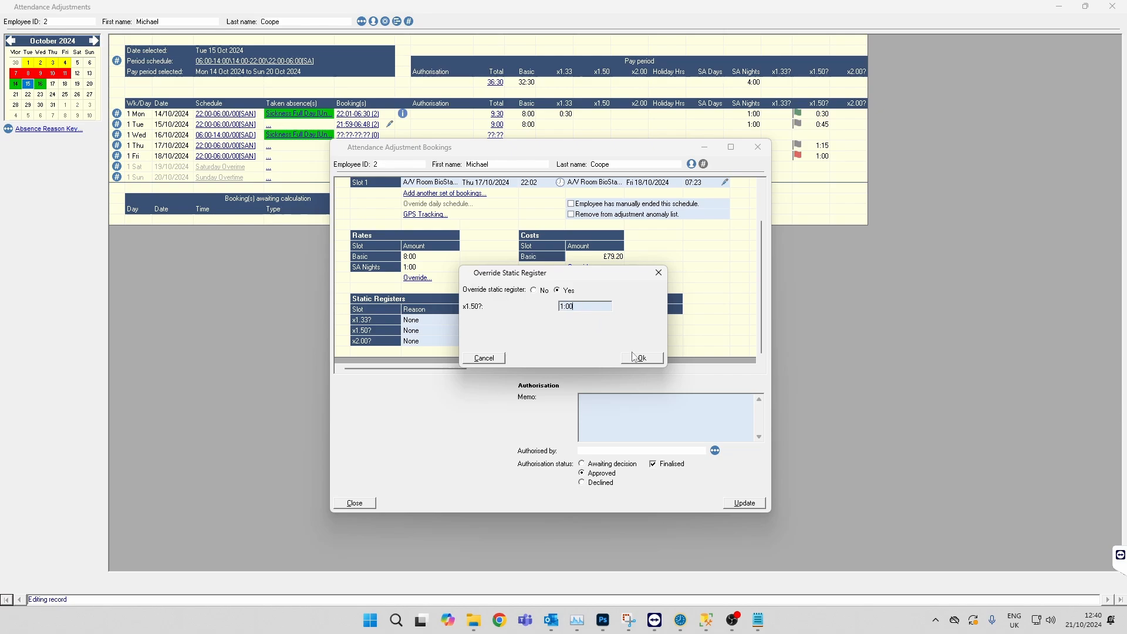
click(640, 358)
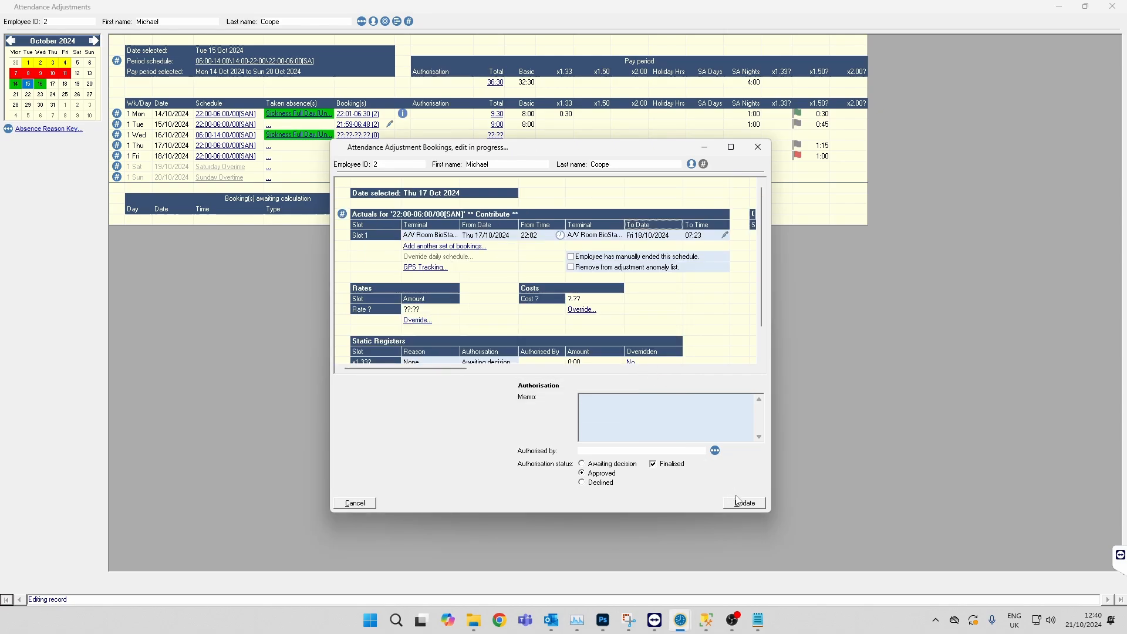
click(744, 502)
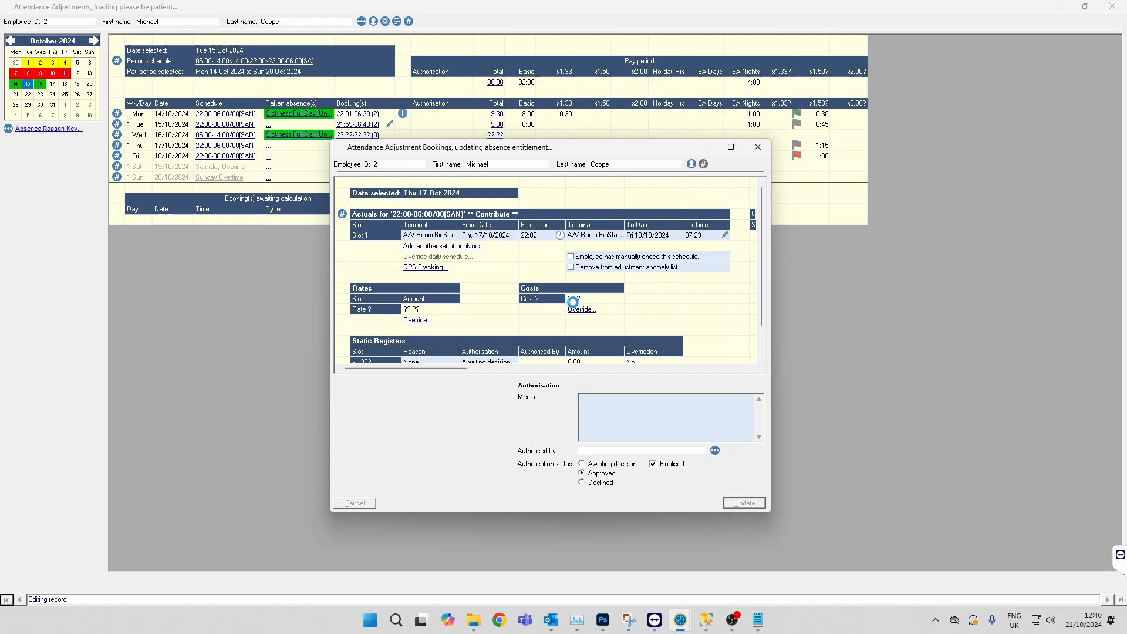
click(744, 503)
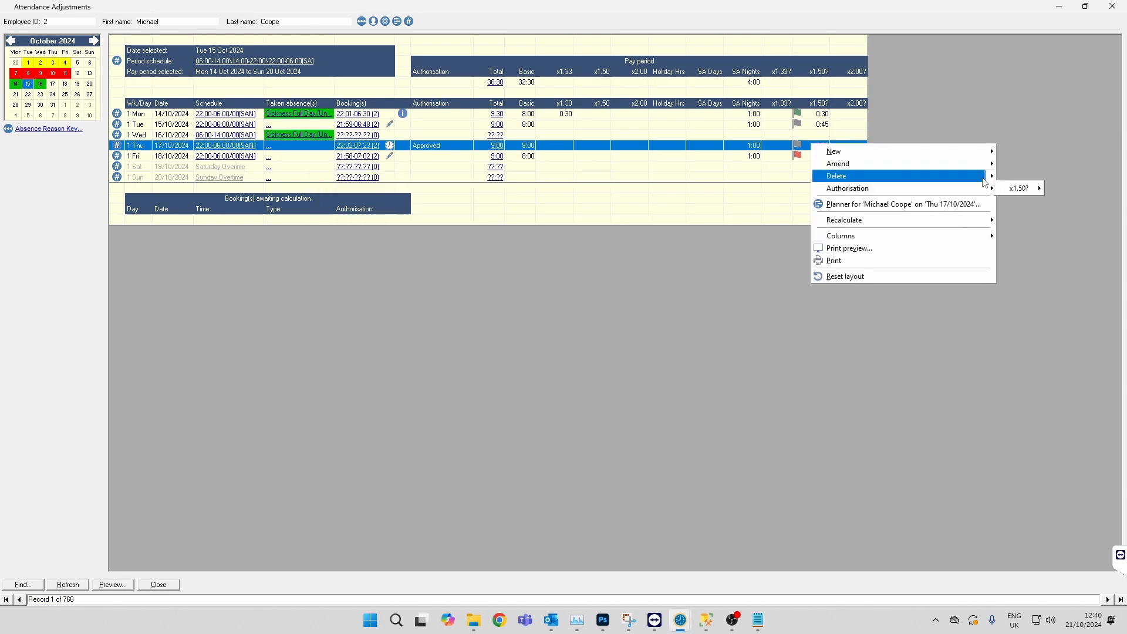
mouse_move(846, 188)
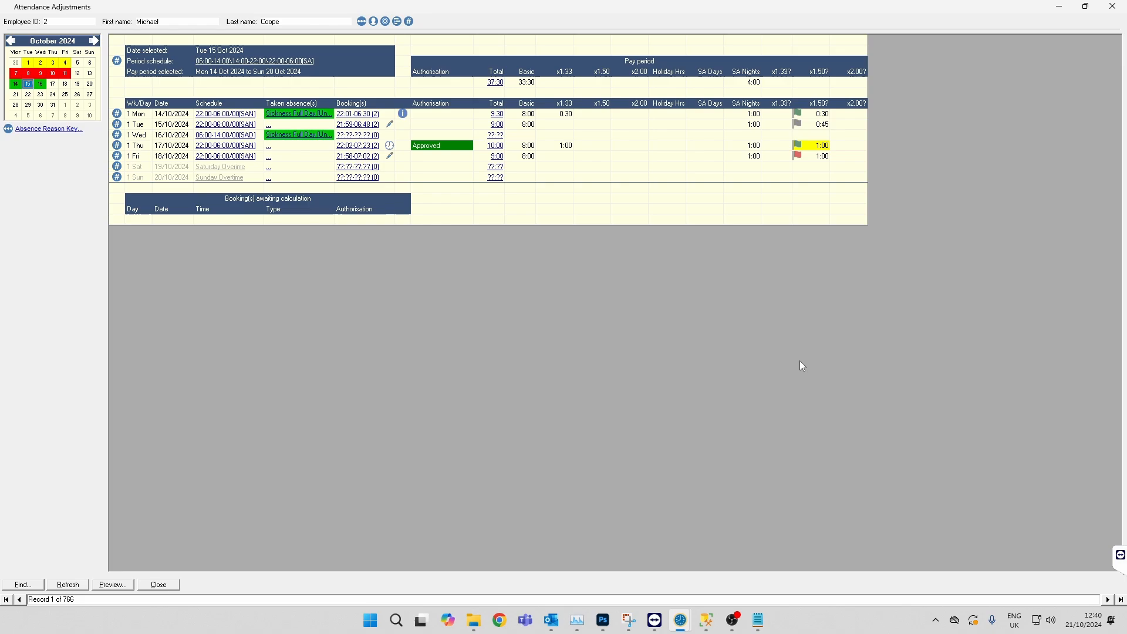
- Switch to the Overtime Import workbook in Excel from the taskbar
click(768, 624)
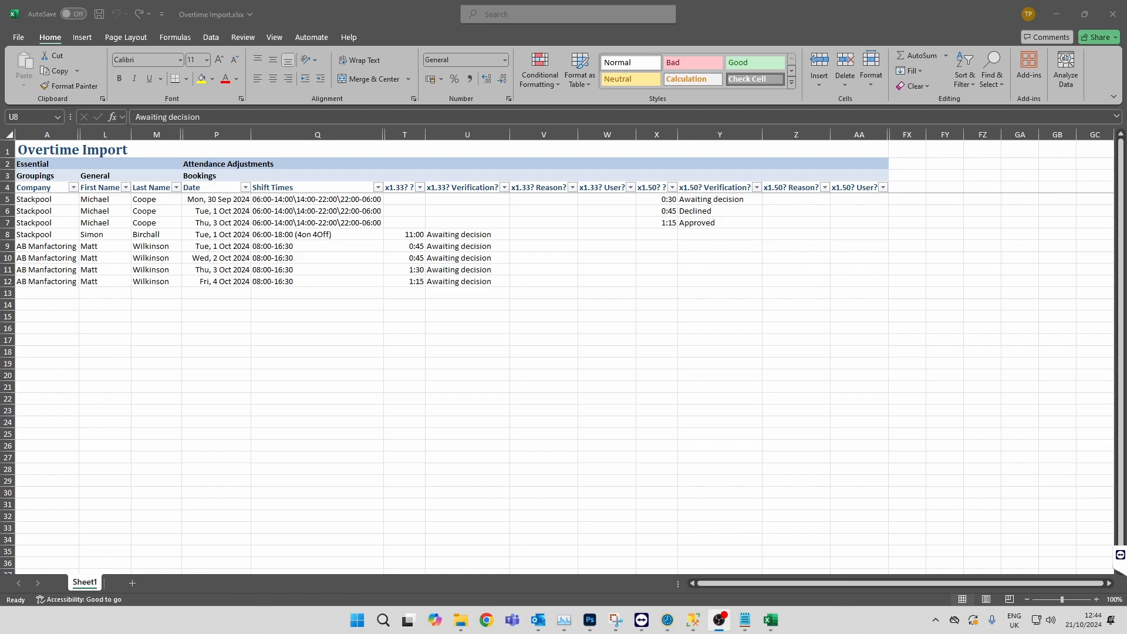
mouse_move(286, 384)
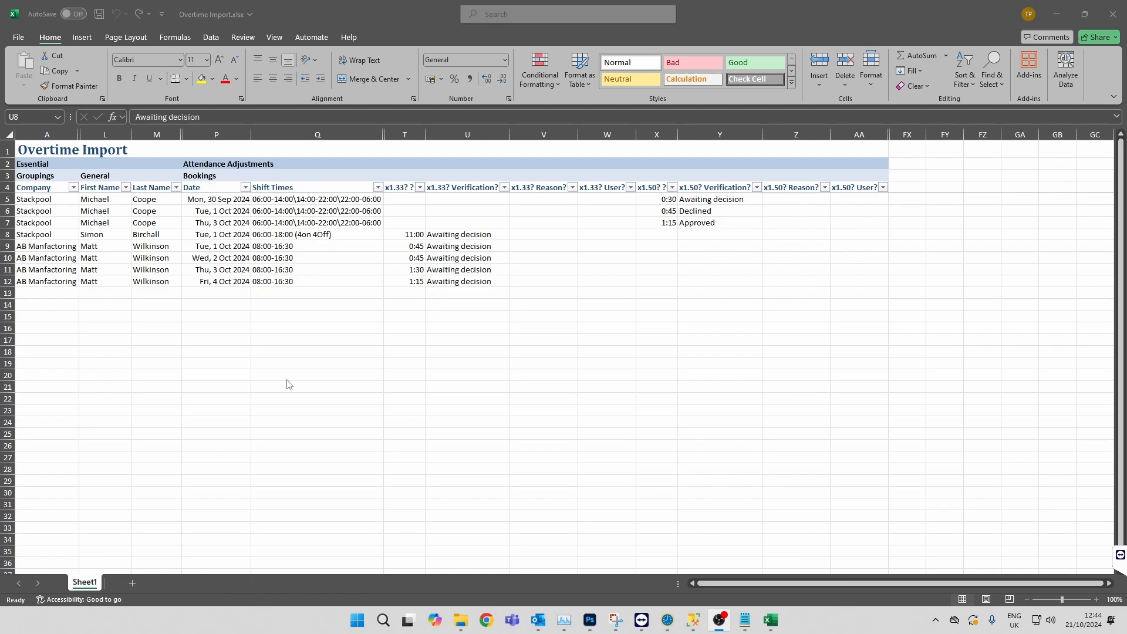
mouse_move(475, 252)
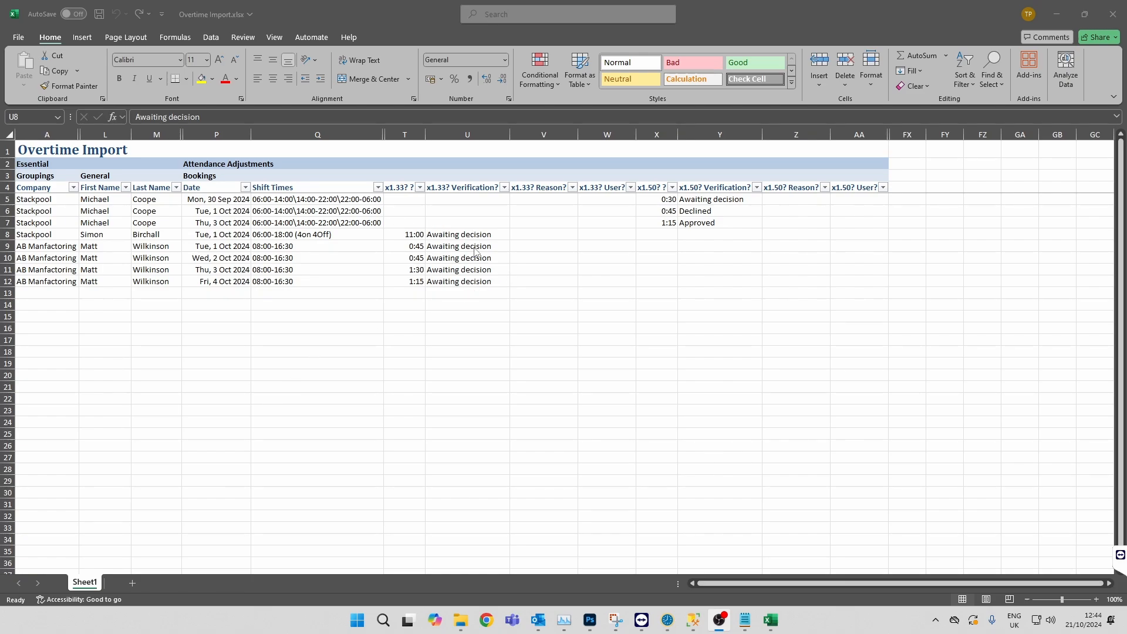
- Mark the 11:00 overtime Approved in U8 and the 1 Oct 0:45 entry Declined in U9
click(467, 234)
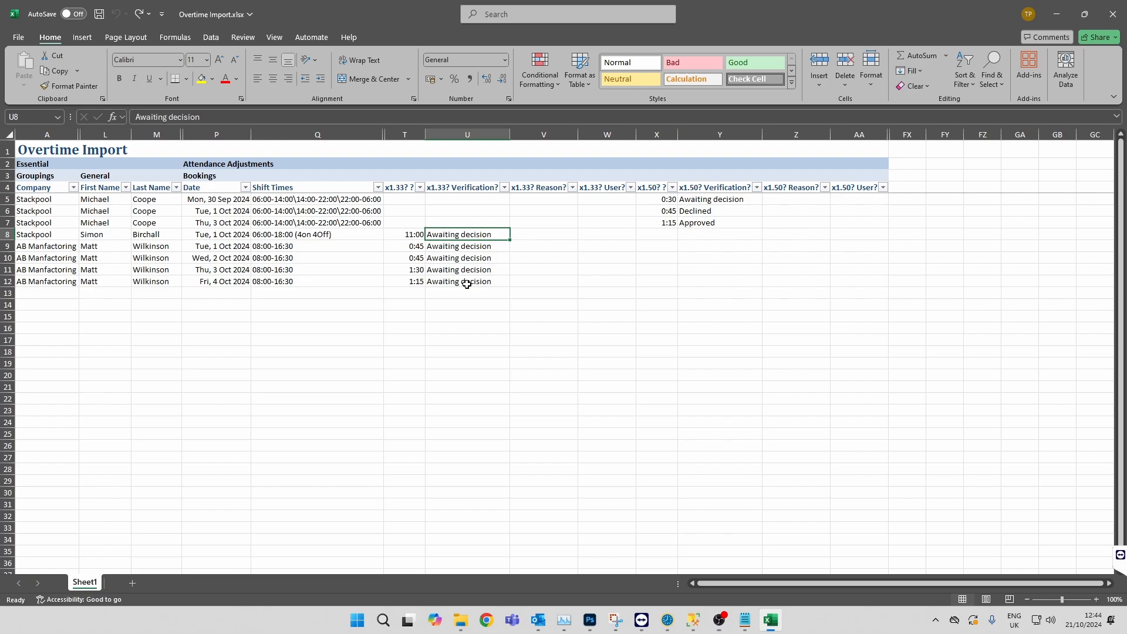
text(Approved)
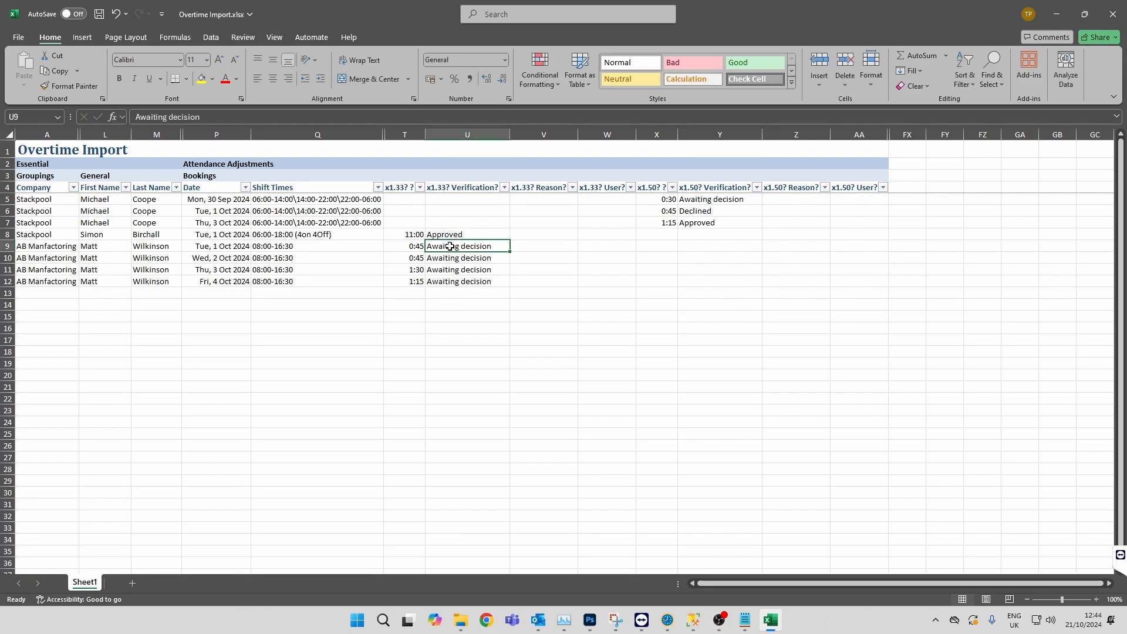
text(Declined)
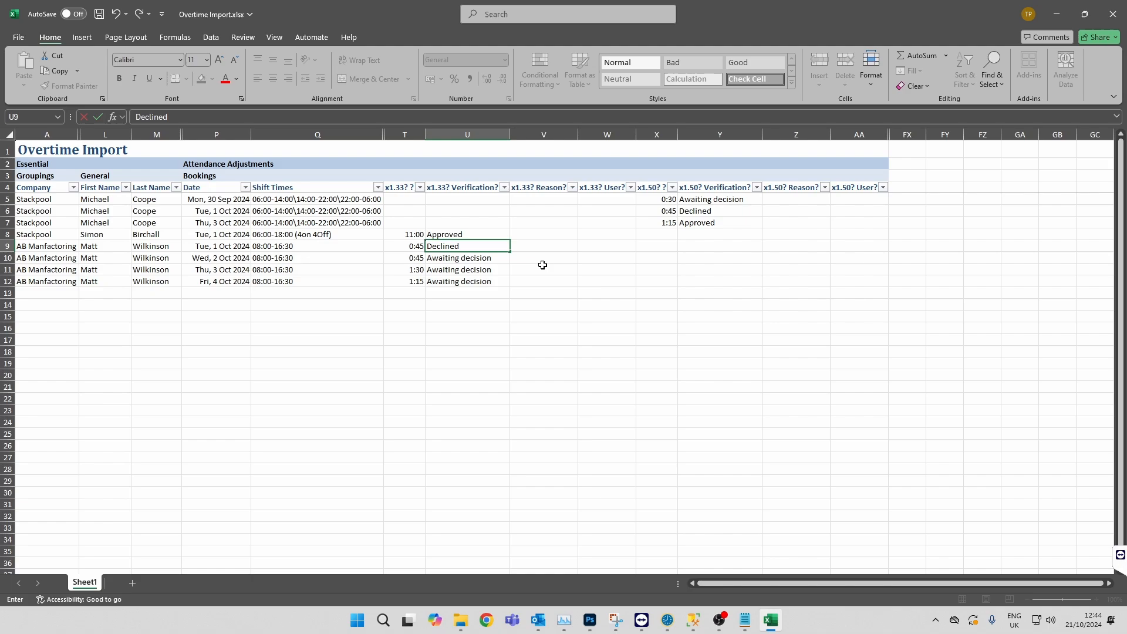
- Change the 2 Oct overtime amount to 1:45 and mark it Approved
click(404, 257)
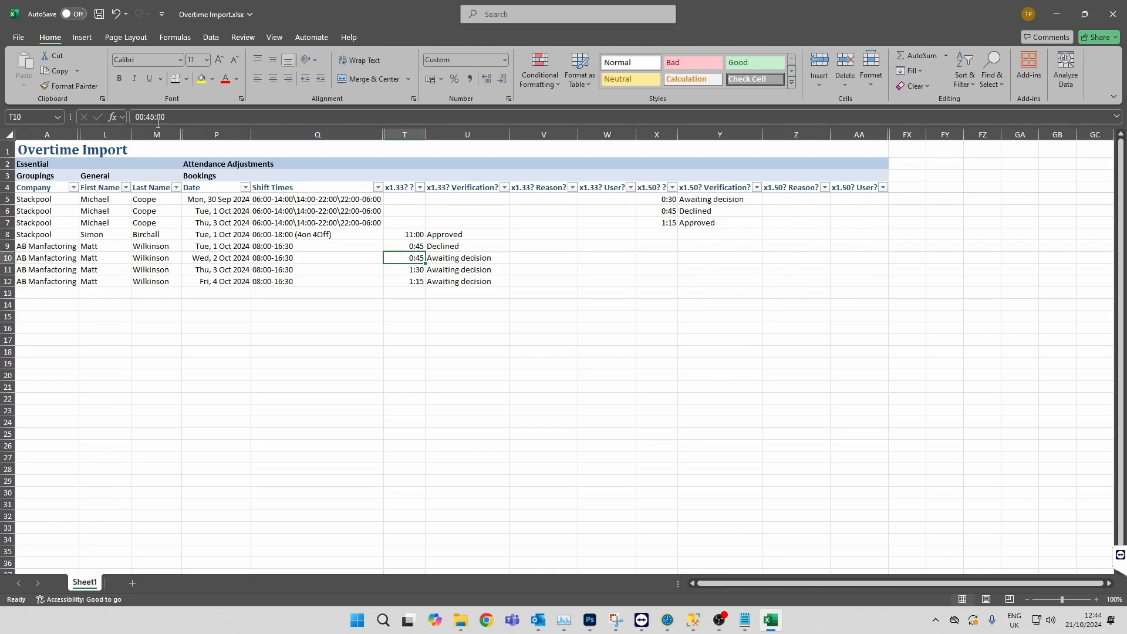
double_click(404, 257)
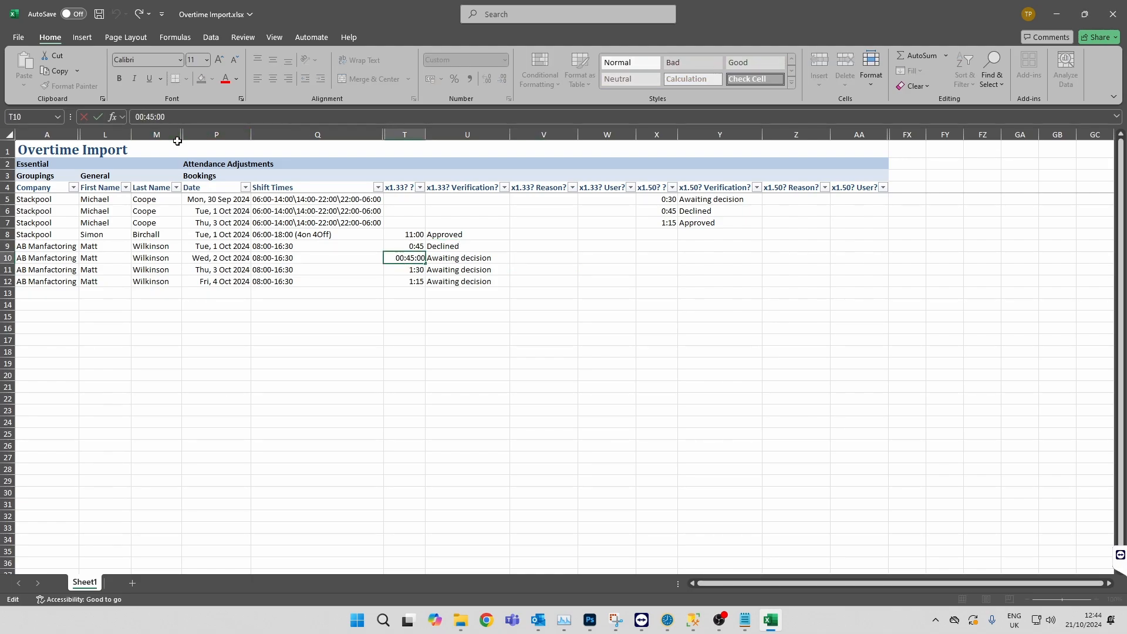
click(467, 257)
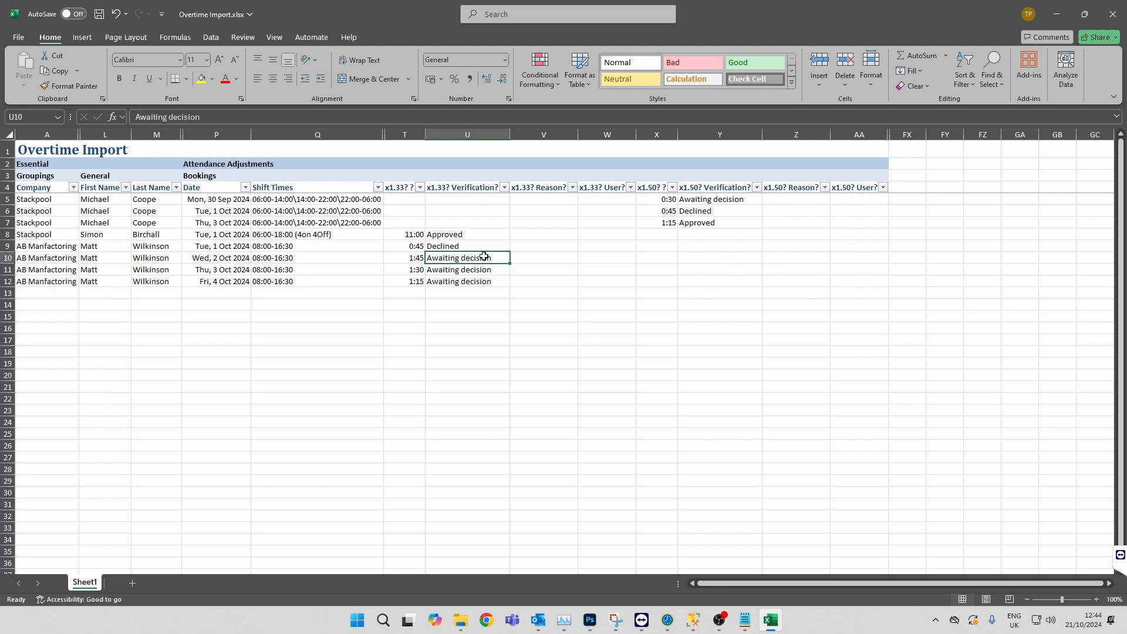
text(Approved)
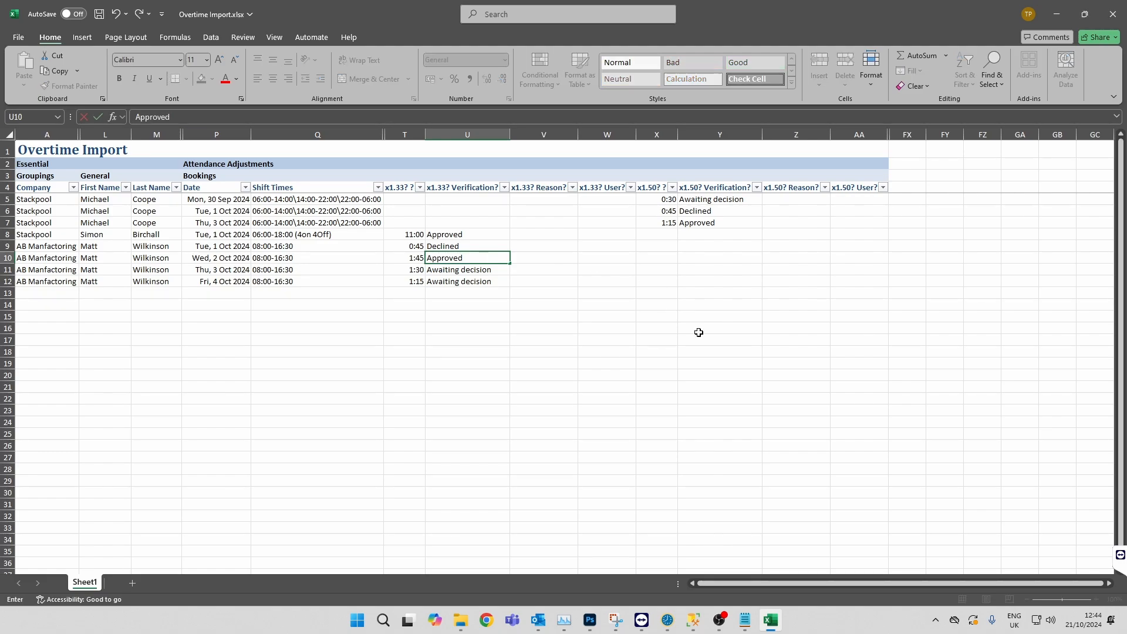
click(719, 328)
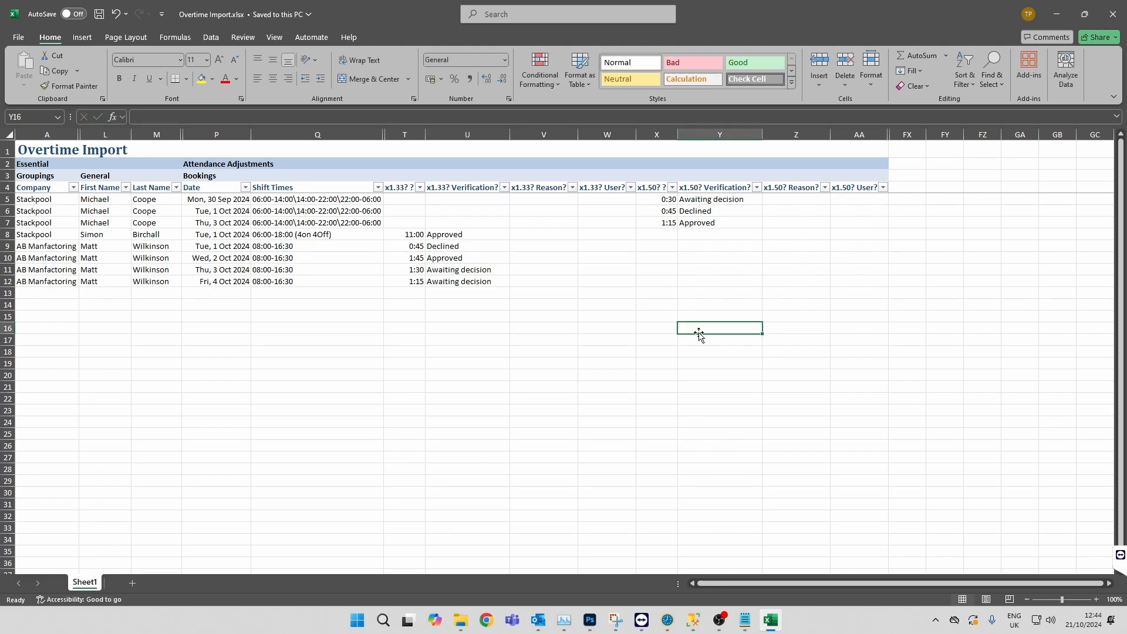